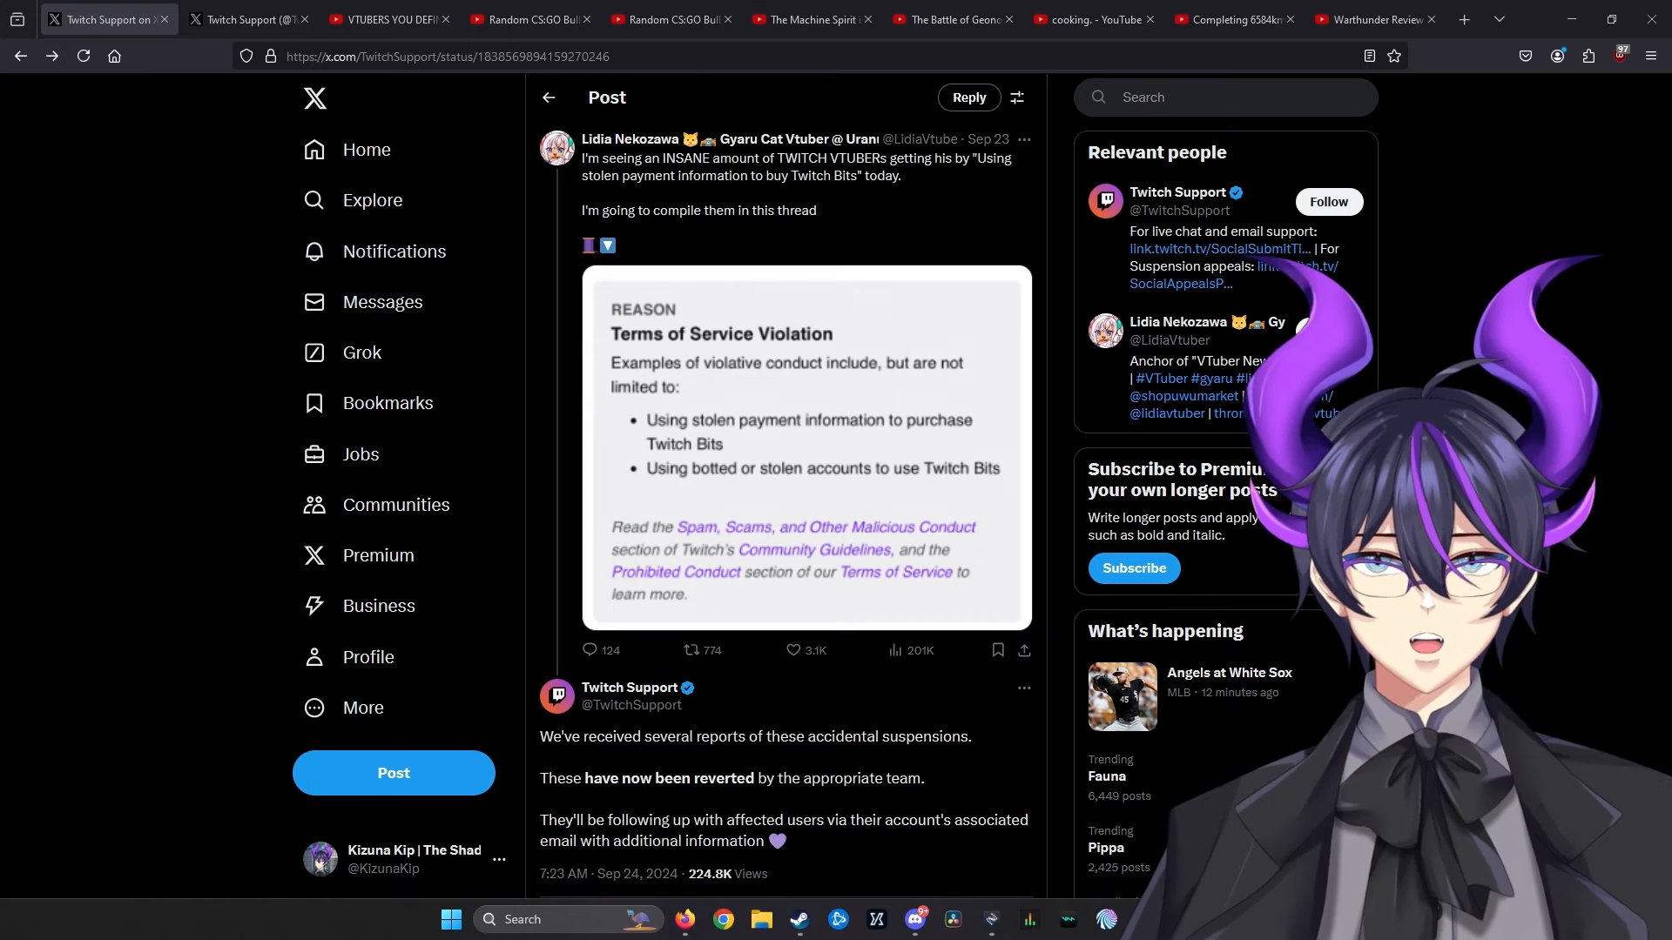
scroll(down, 3)
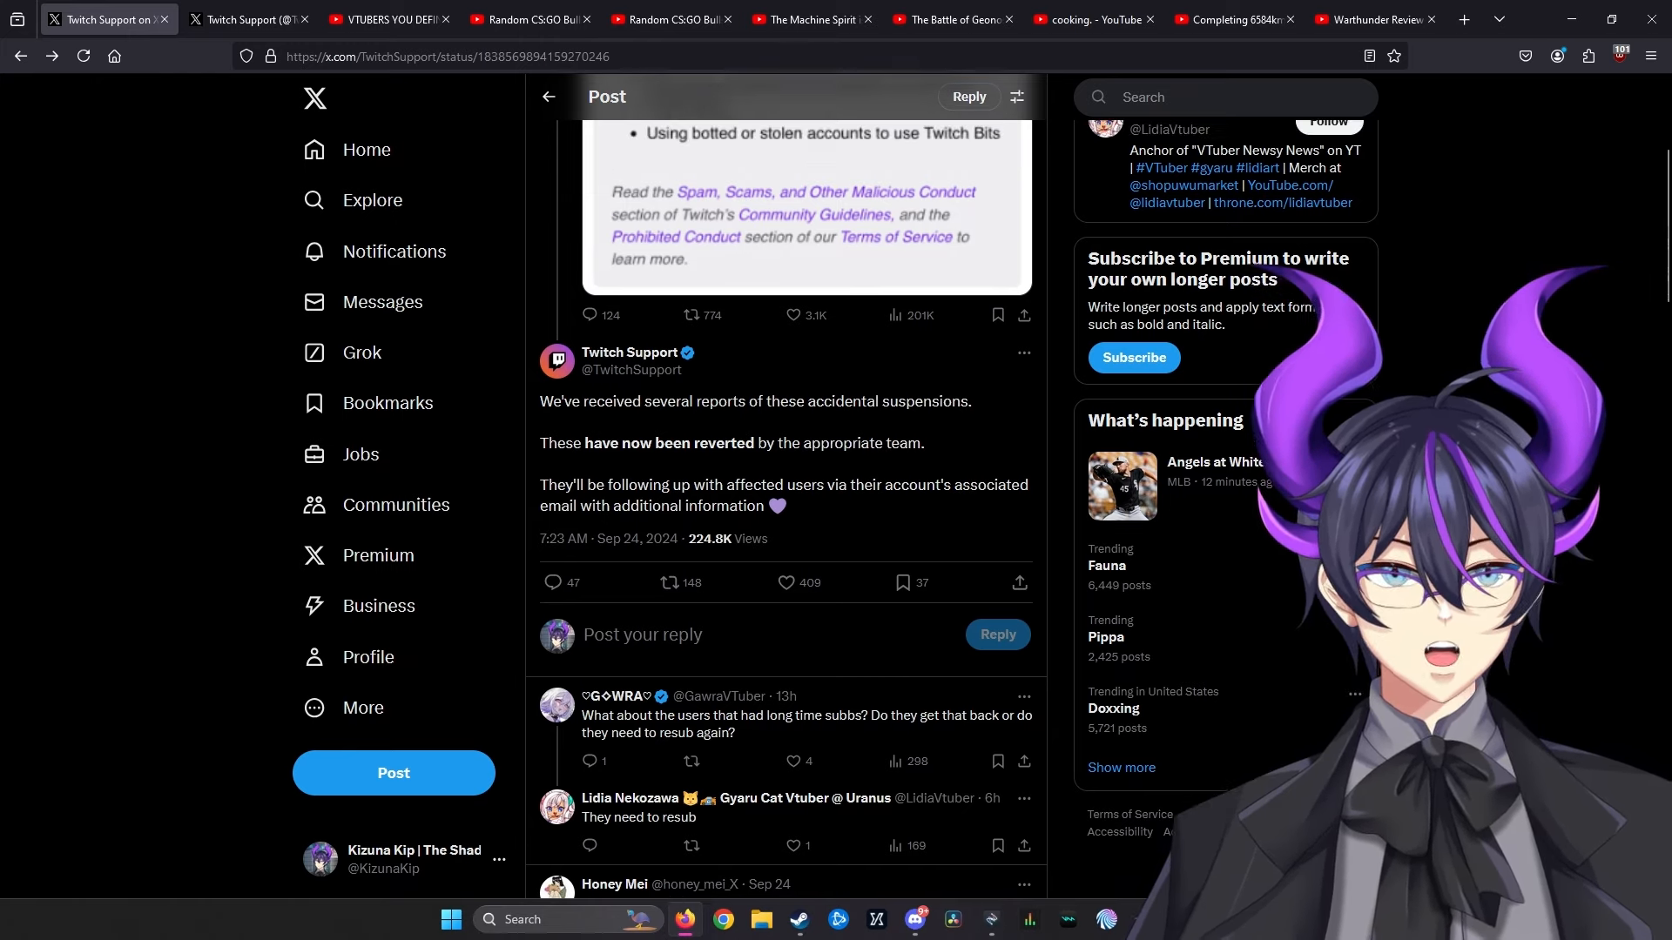
scroll(down, 3)
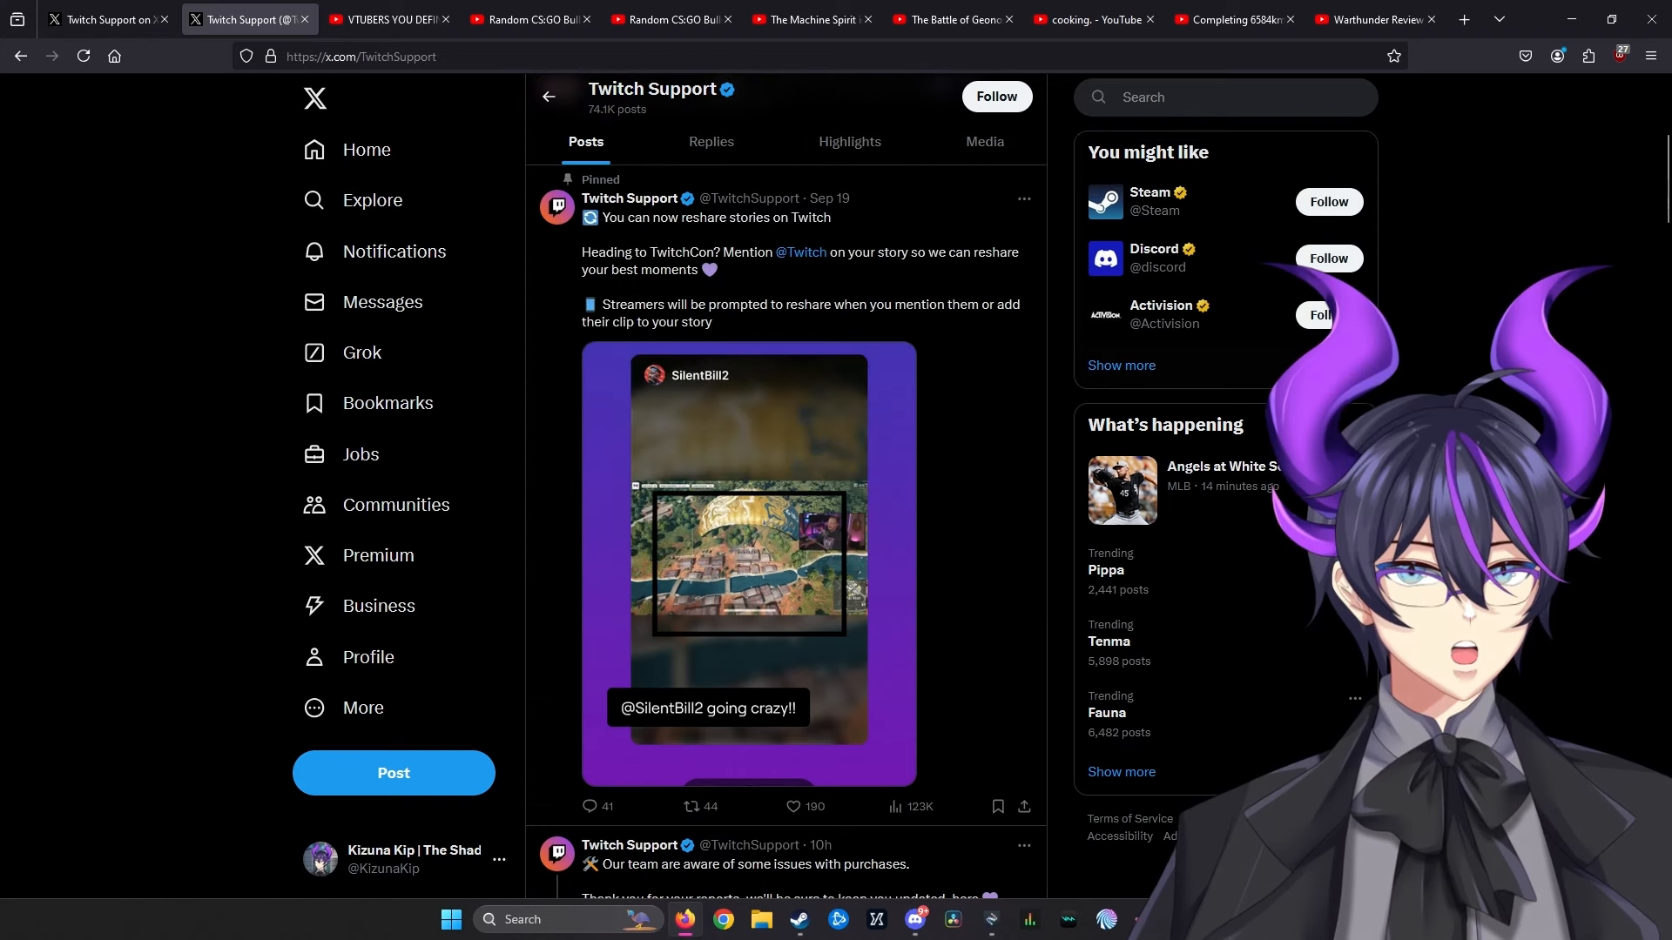
scroll(down, 3)
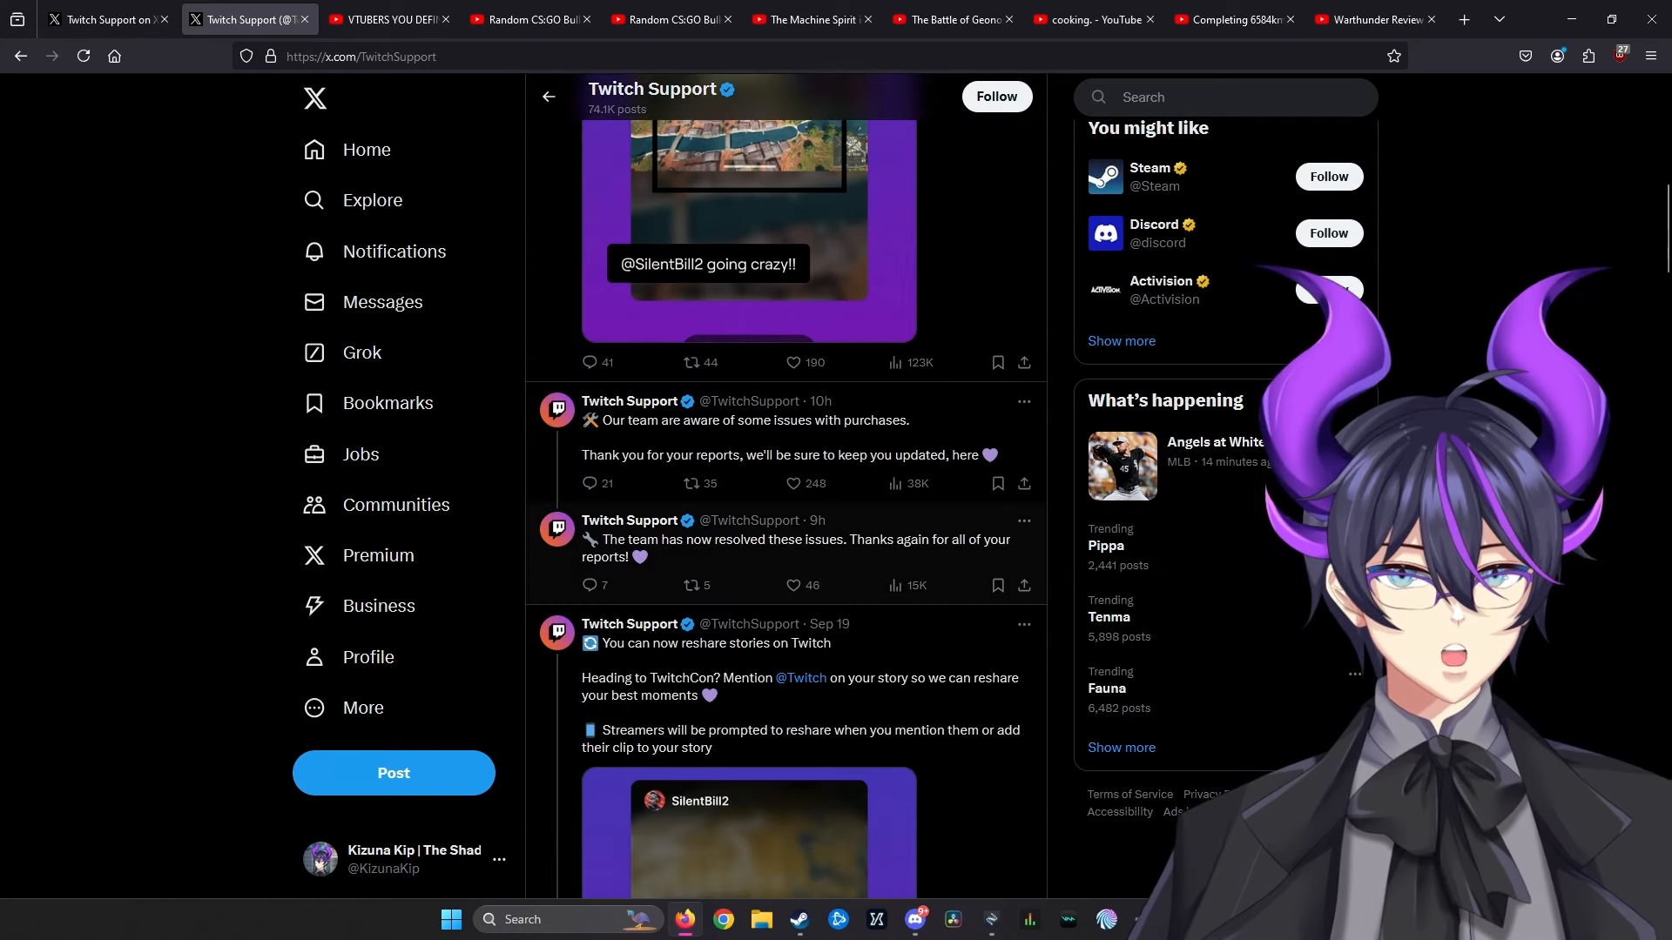
scroll(down, 3)
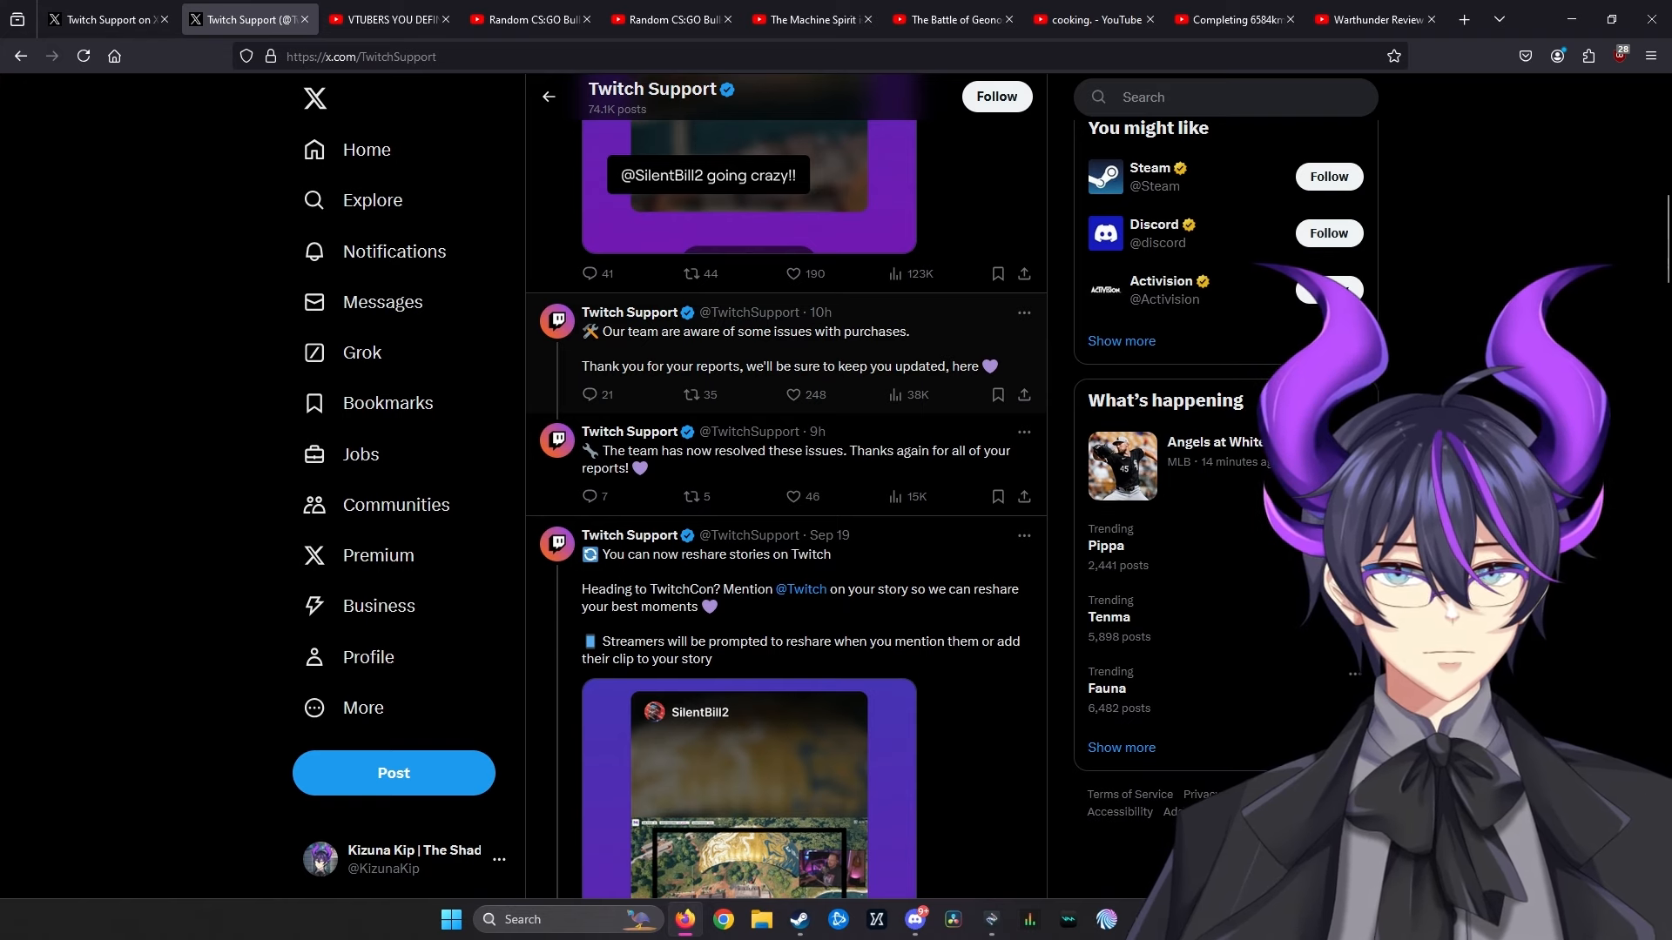
scroll(down, 3)
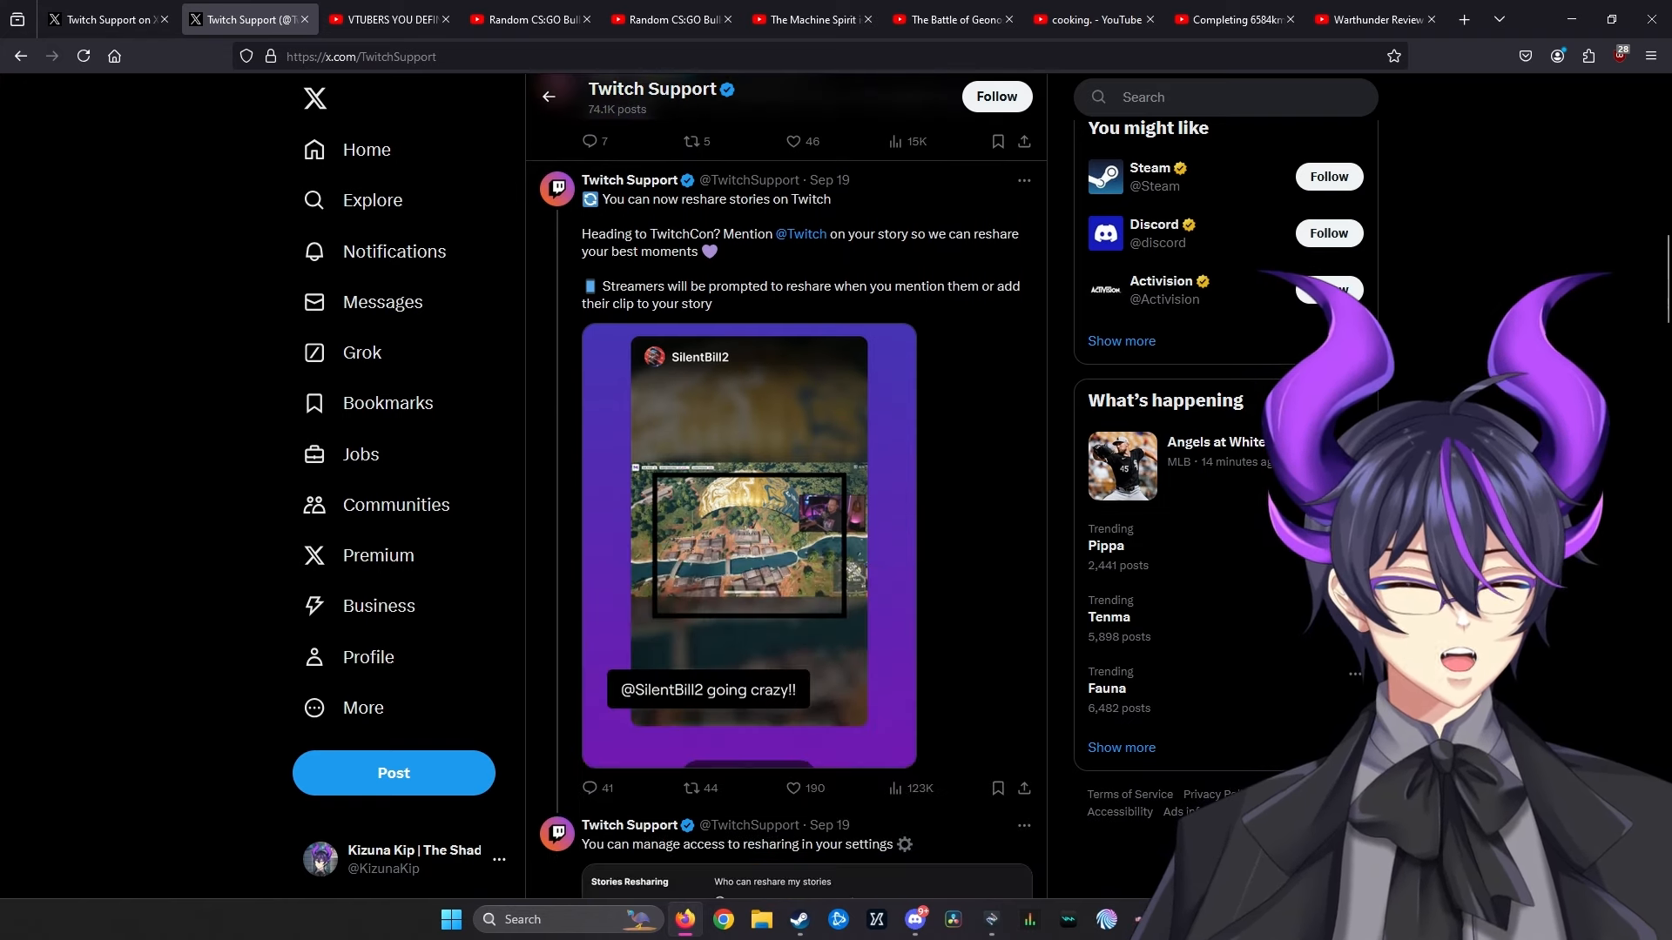
scroll(down, 3)
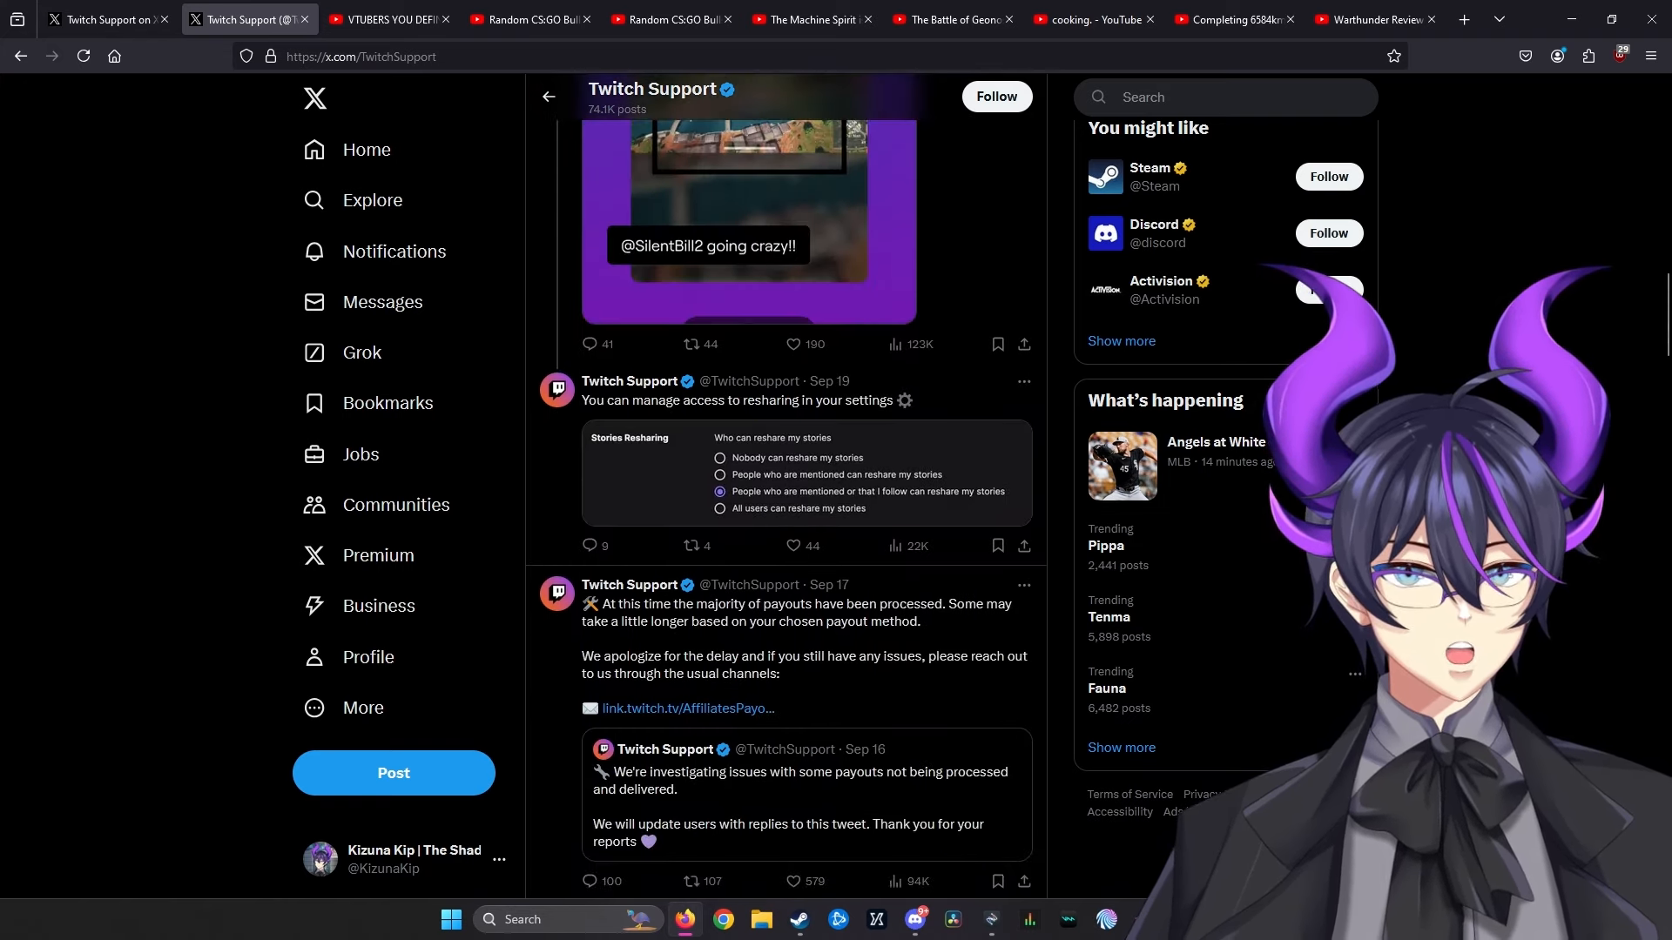
scroll(down, 3)
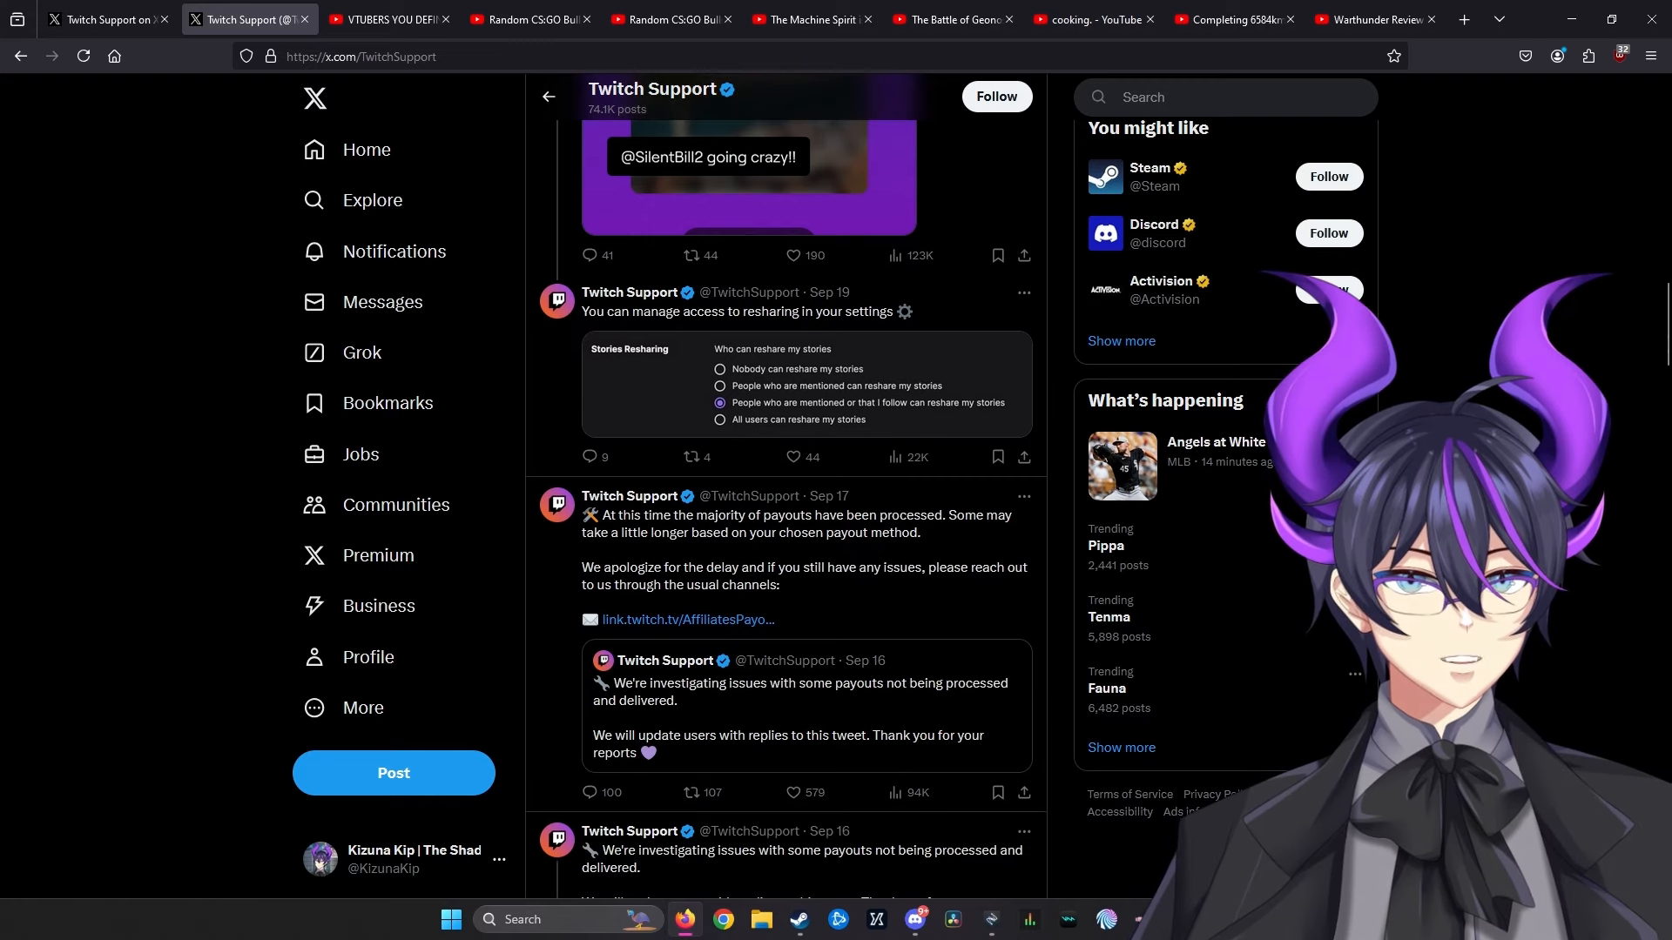
scroll(down, 3)
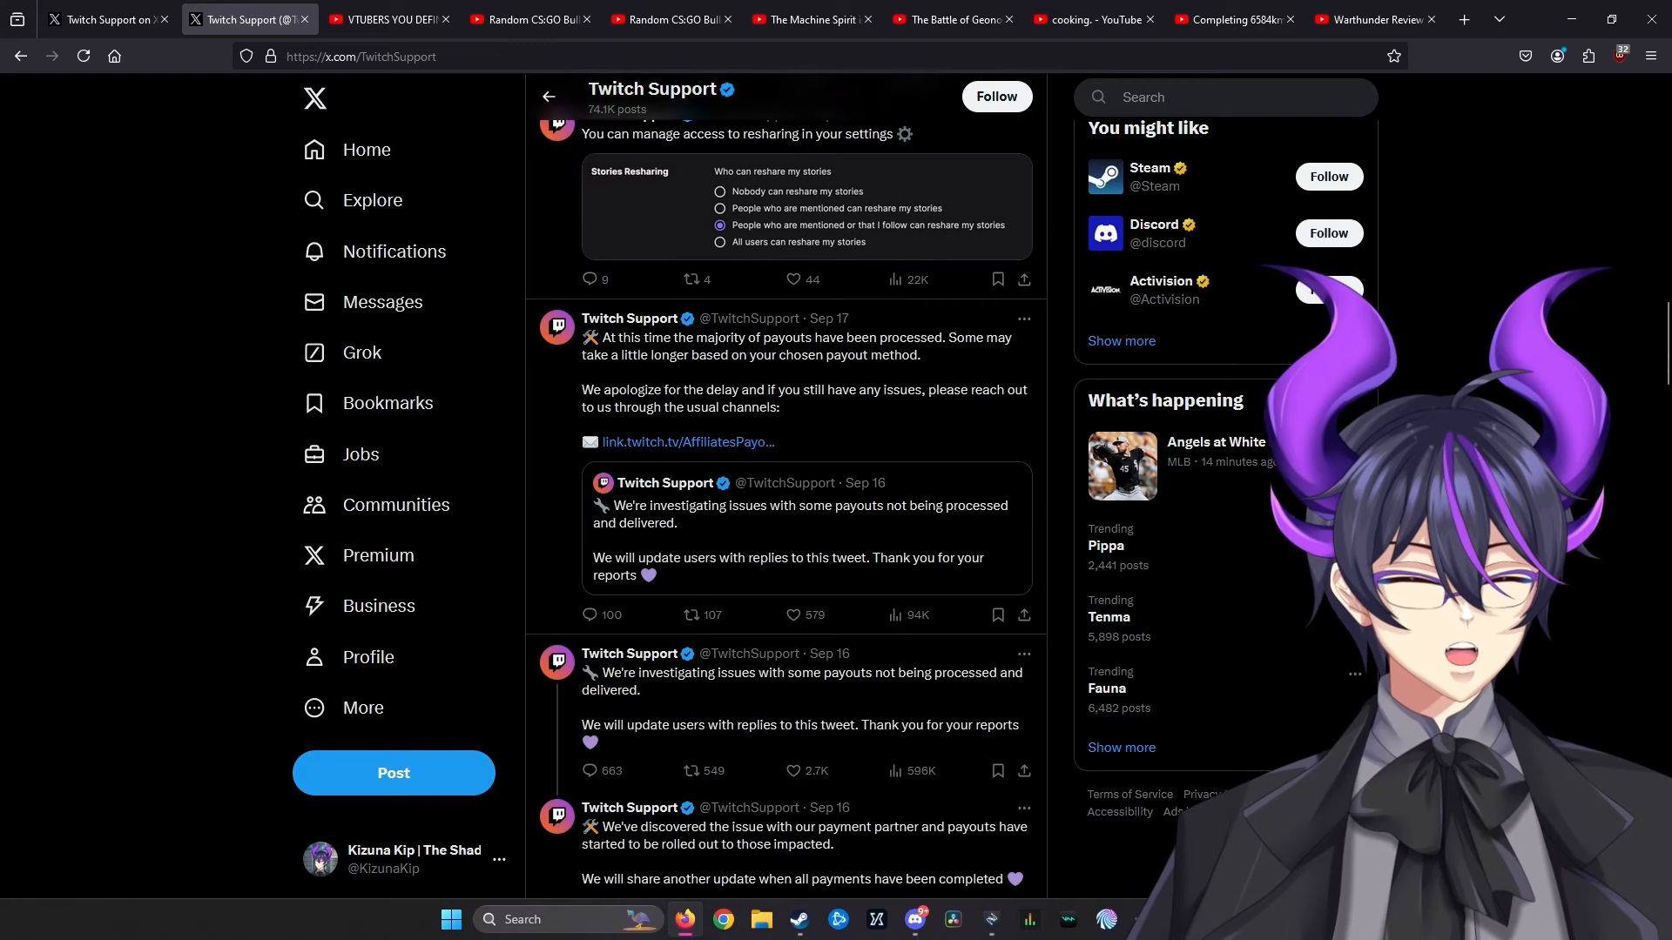
scroll(down, 3)
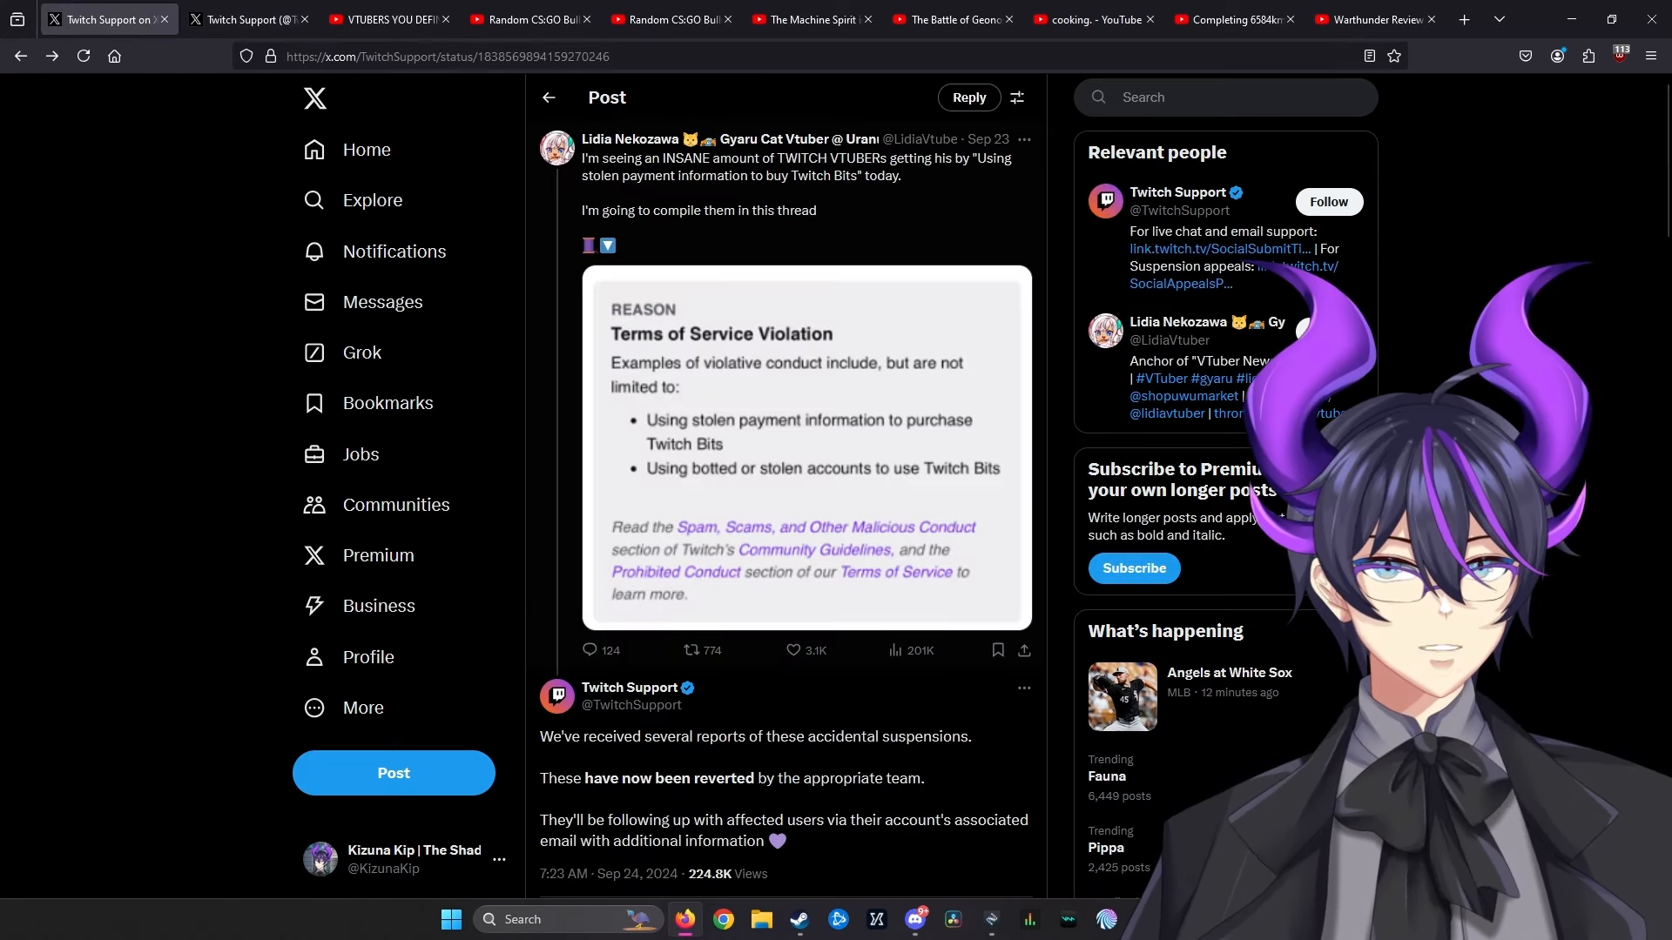
scroll(down, 3)
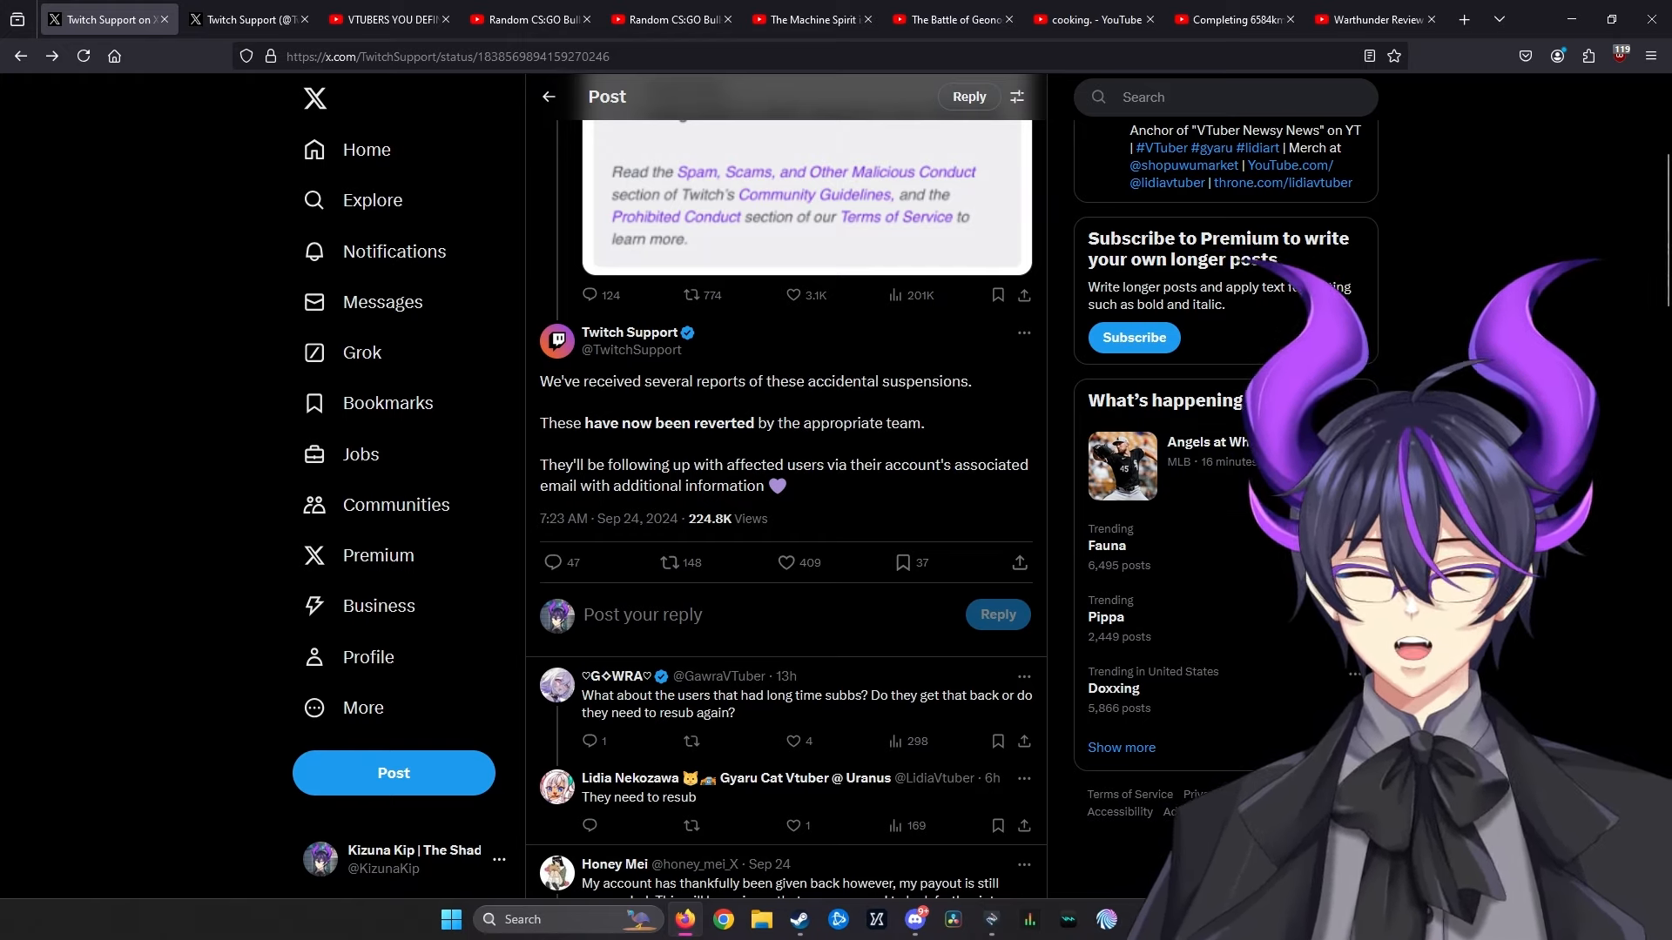
scroll(up, 3)
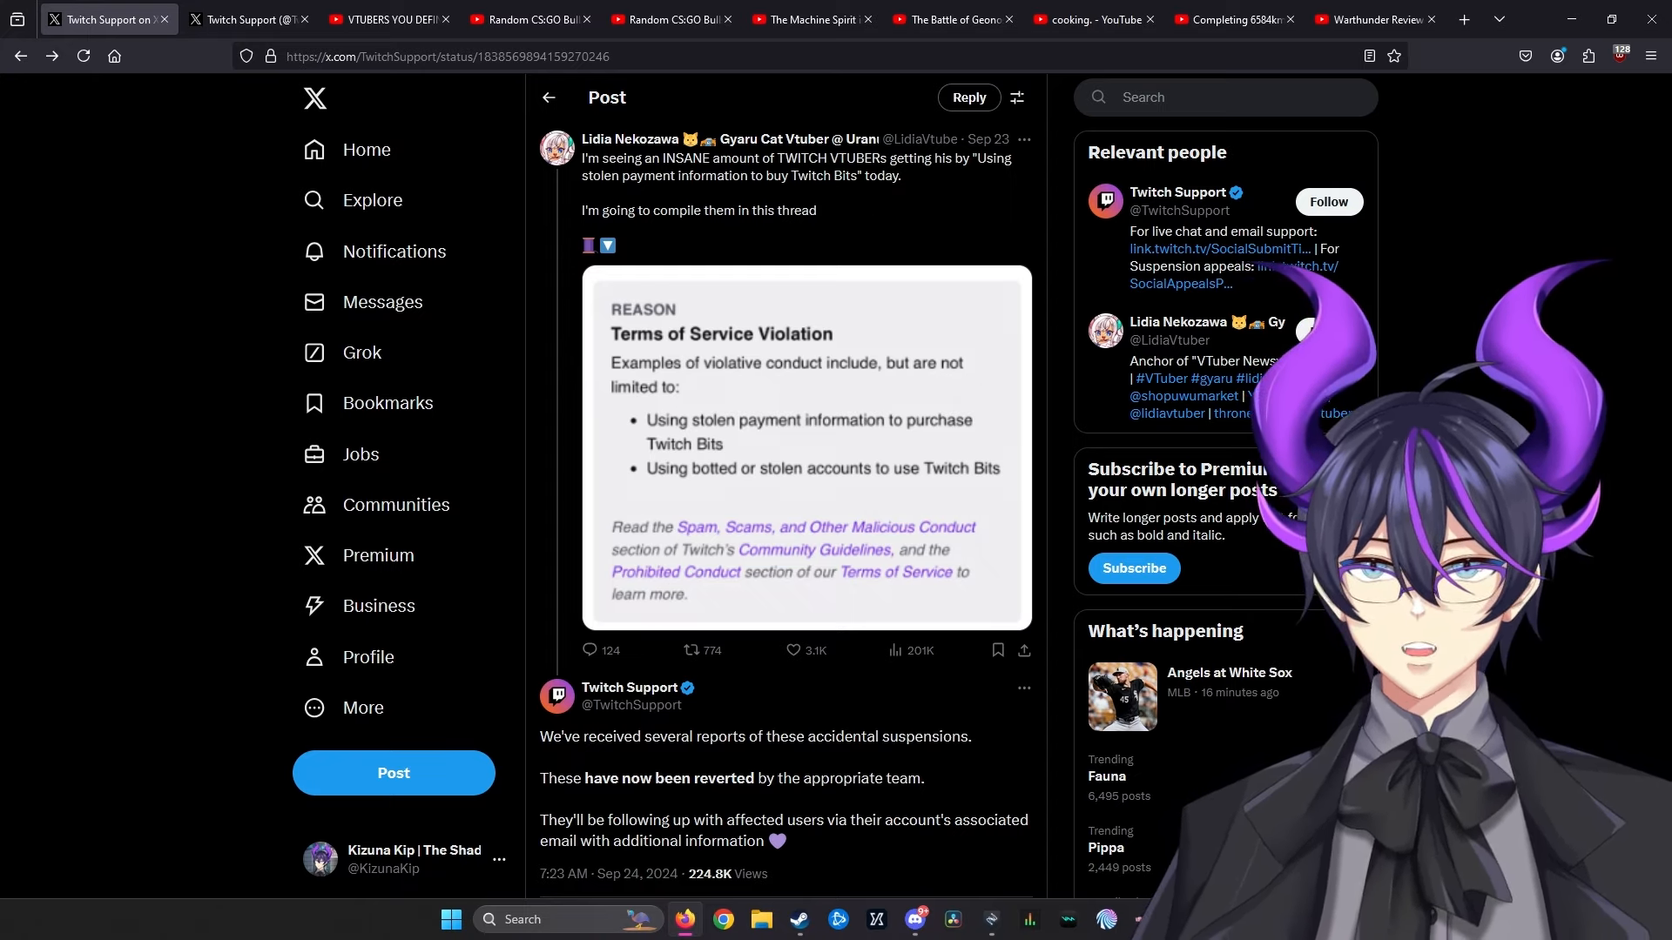
scroll(down, 3)
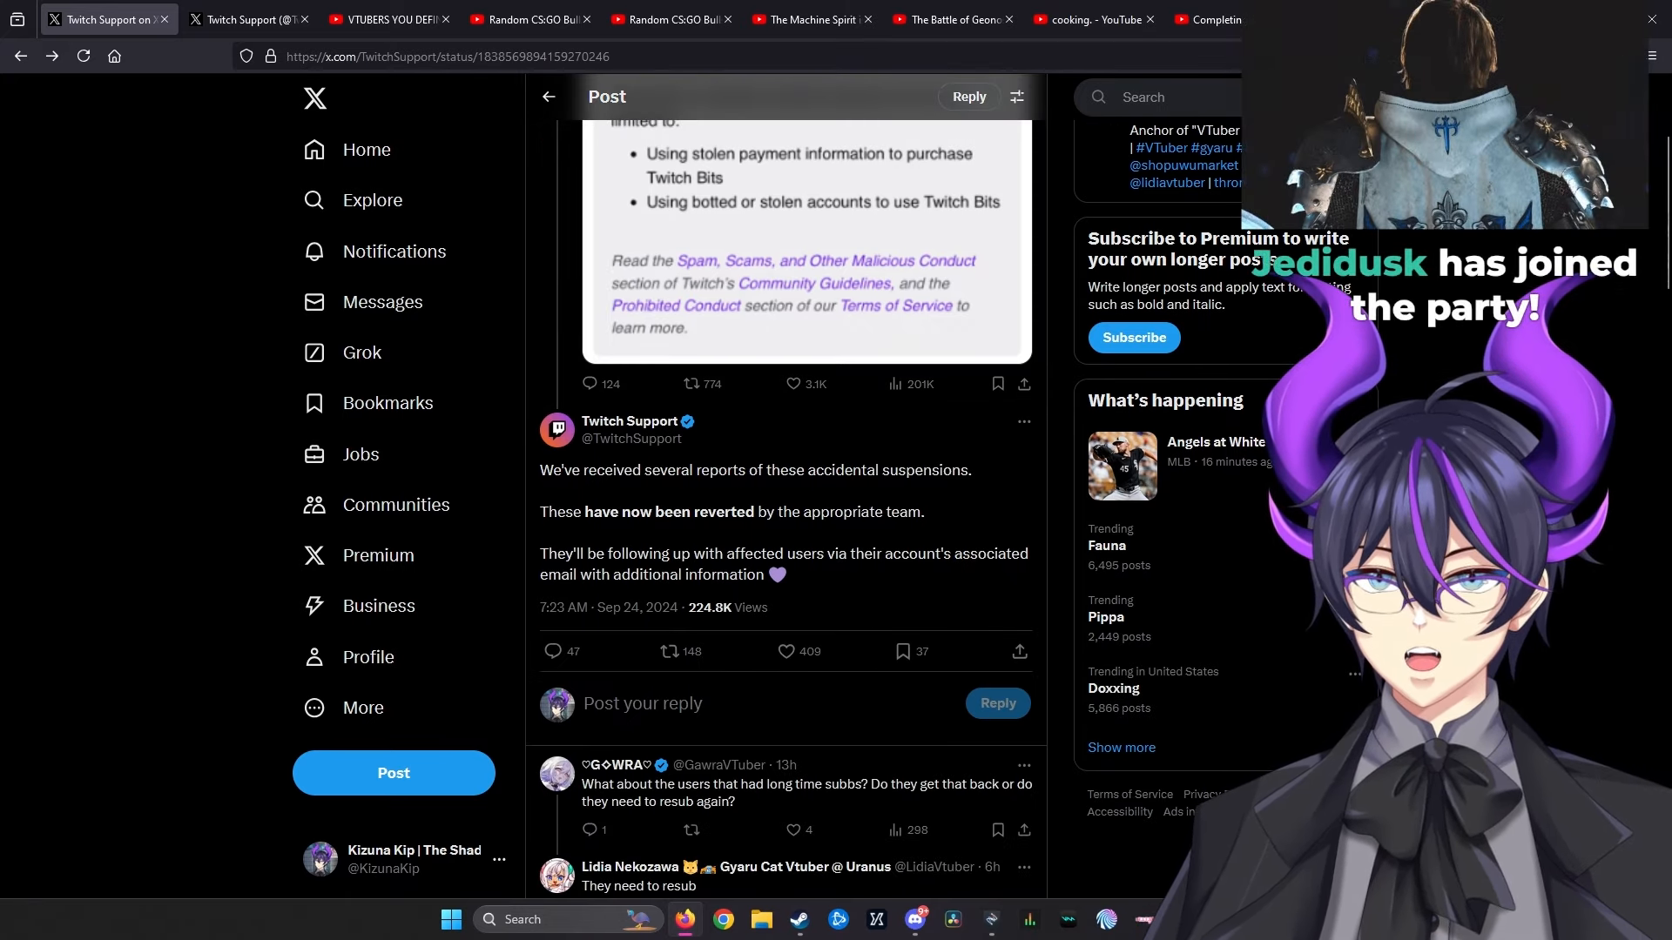